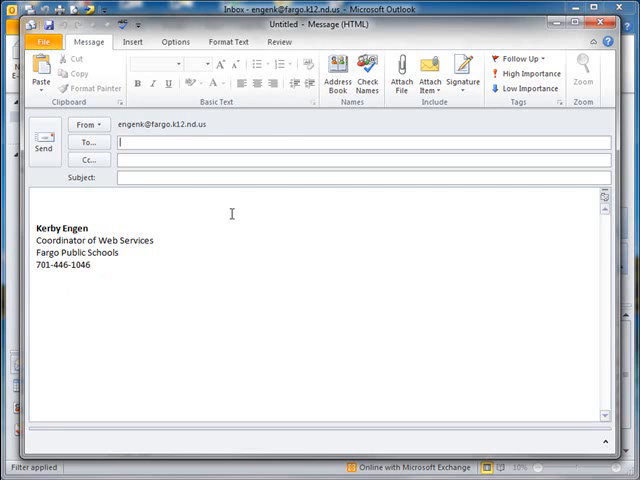
Step: Open Signatures and Stationery from the message's Signature menu
click(461, 68)
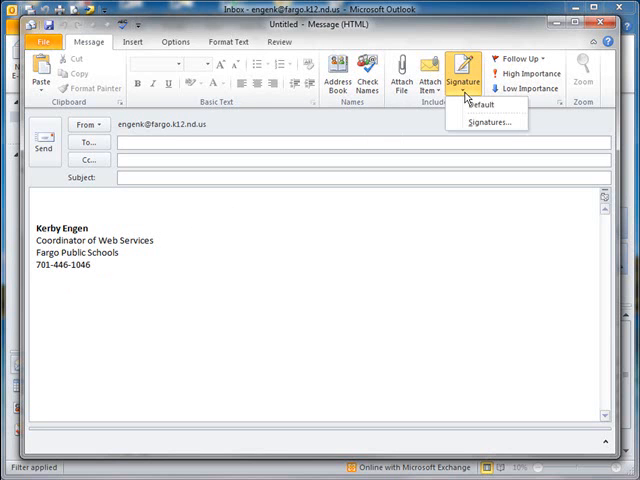
click(488, 121)
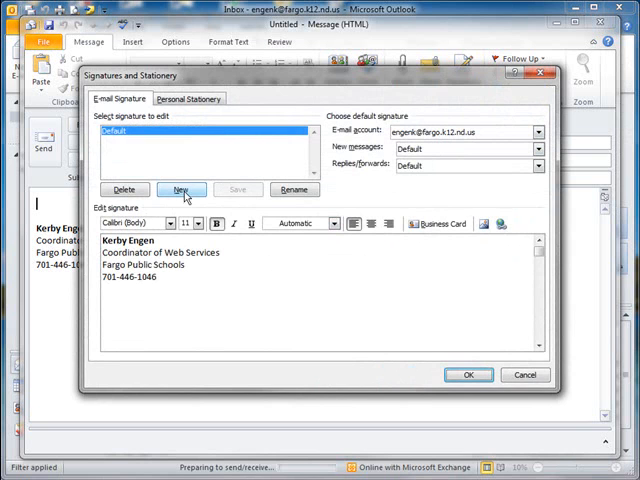
Step: Add a new signature named 'FBLA Advisor'
click(181, 189)
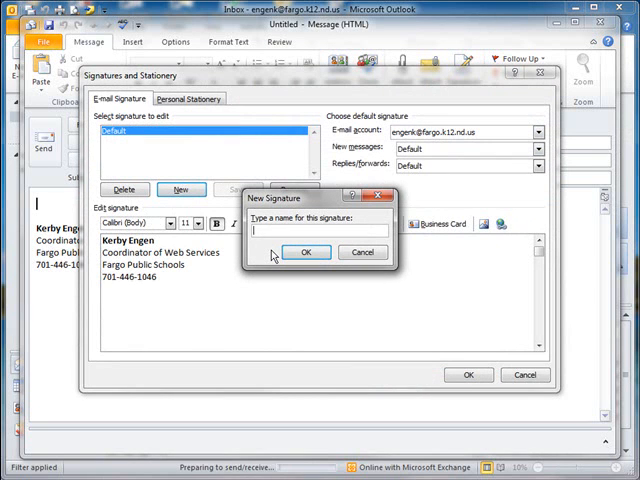
text(FB)
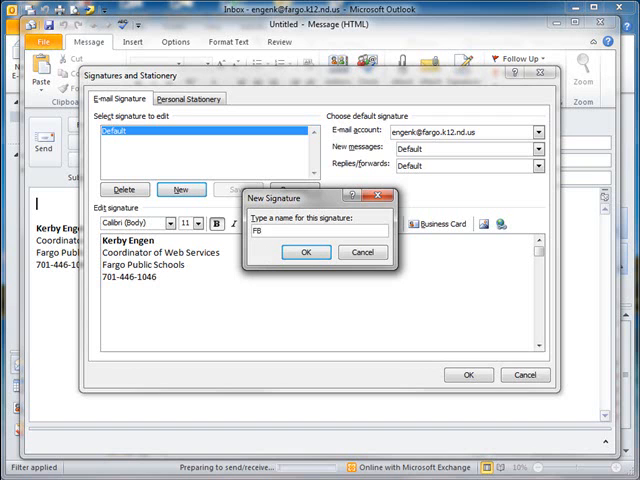
text(LA Advisor)
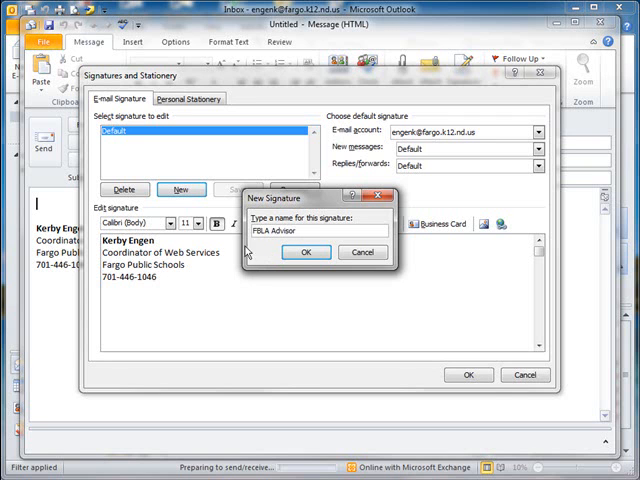
click(306, 251)
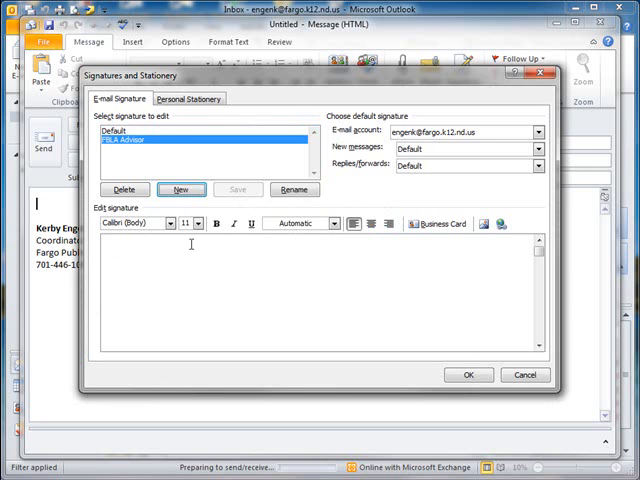
mouse_move(172, 277)
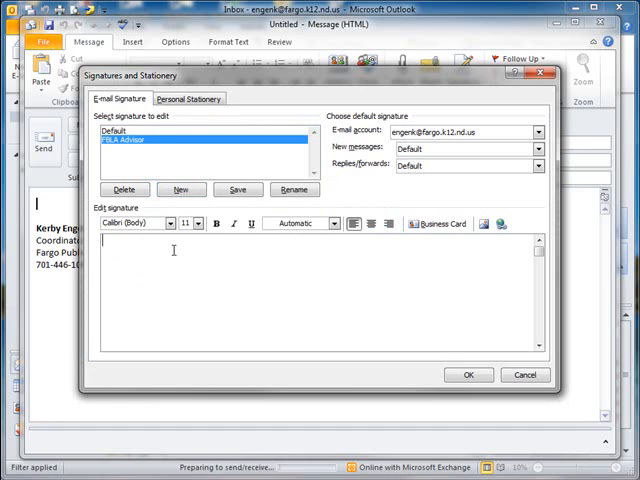
text(Kerby Engen)
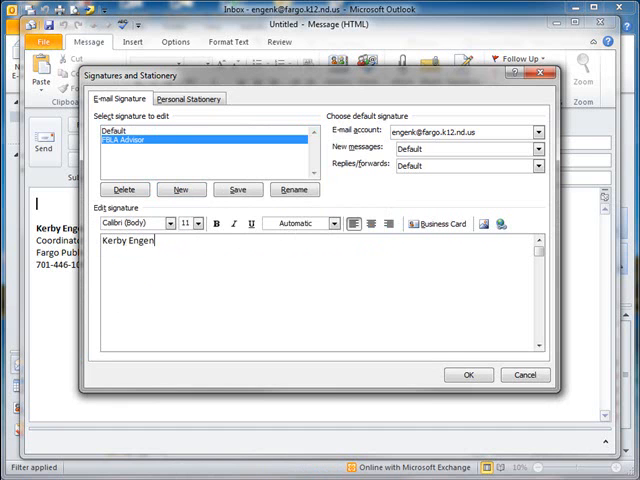
text(FBLA Advisor)
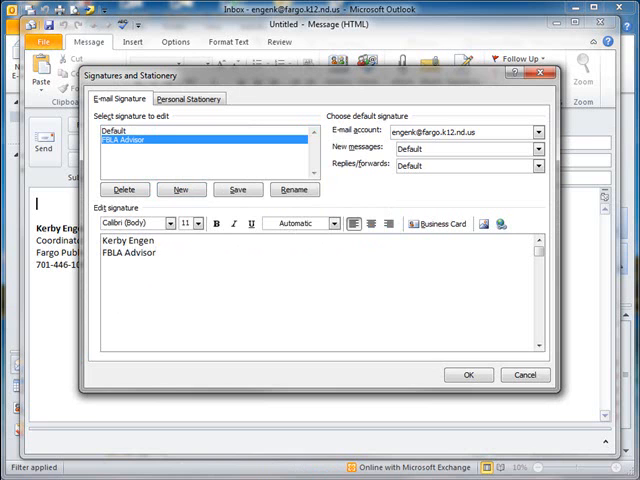
text(Fargo Sc)
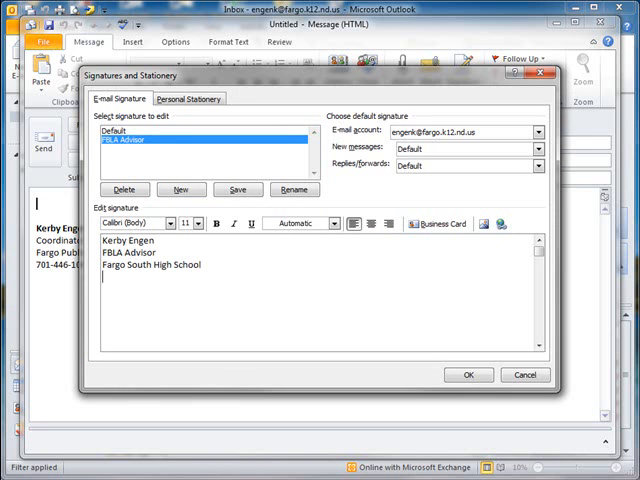
double_click(124, 240)
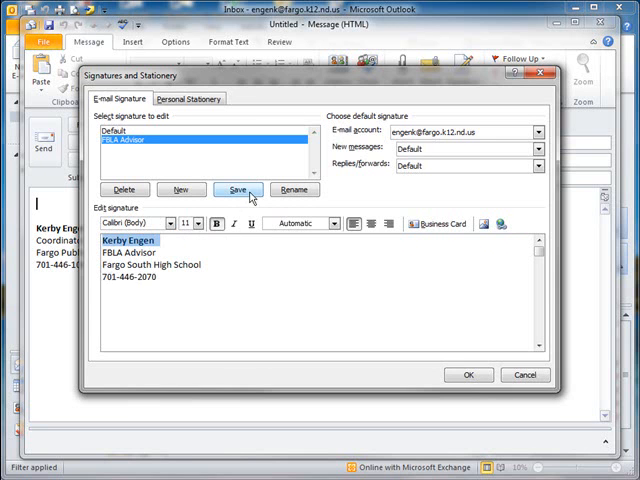
click(238, 189)
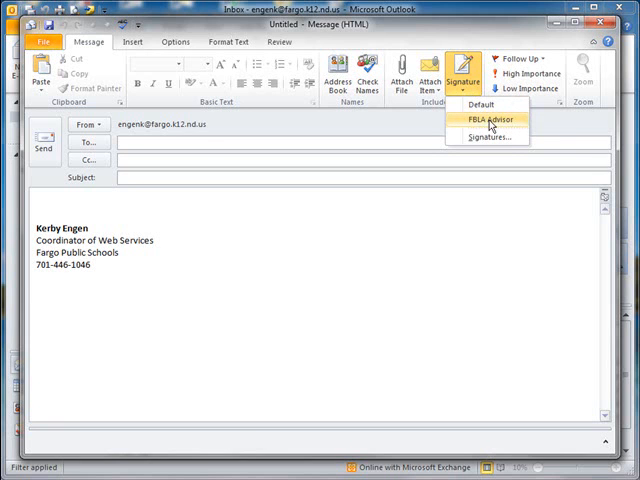
Step: Insert the FBLA Advisor signature into the new message
click(489, 120)
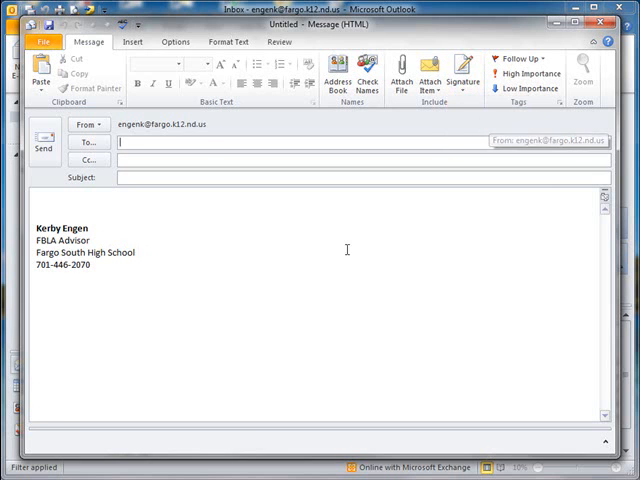